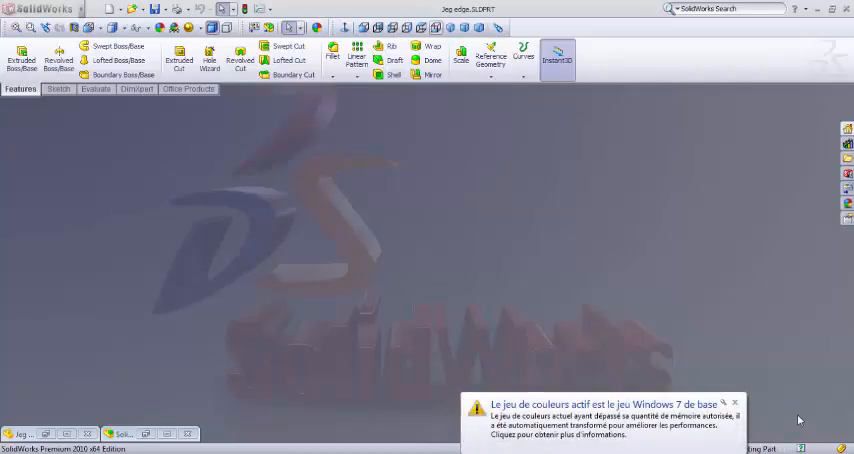
pyautogui.moveTo(517, 197)
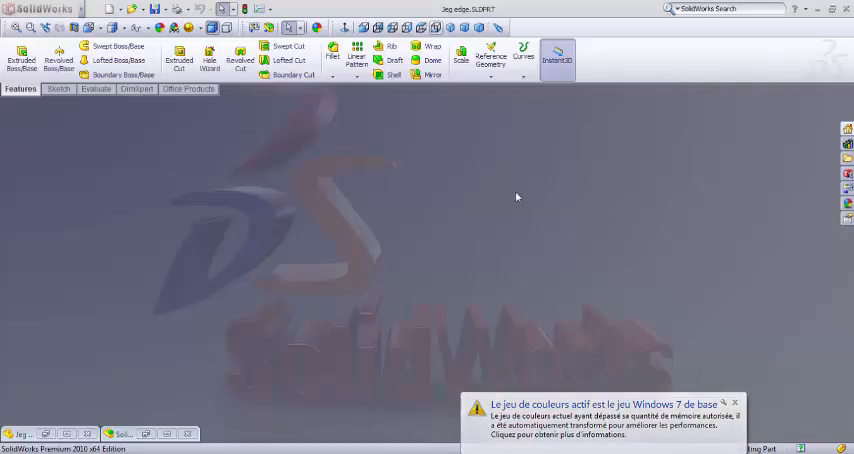
# Open the Options dropdown in the top toolbar to reveal the Add-Ins entry
pyautogui.click(270, 9)
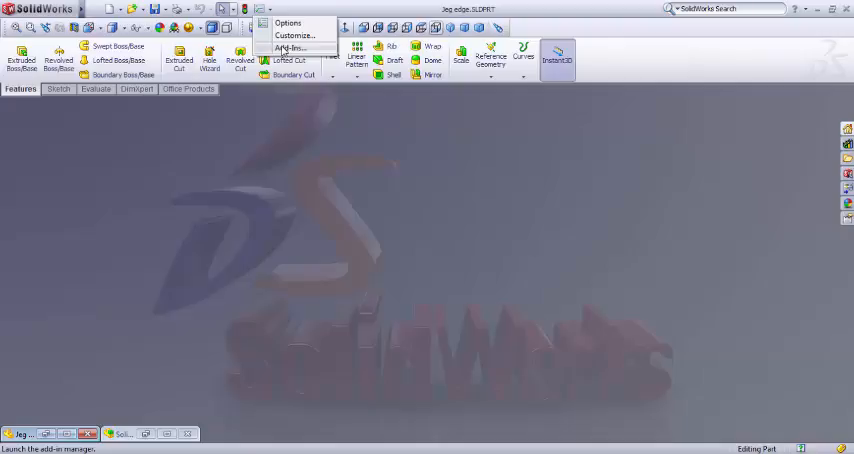
# Open the Add-Ins dialog from the Options menu
pyautogui.click(290, 47)
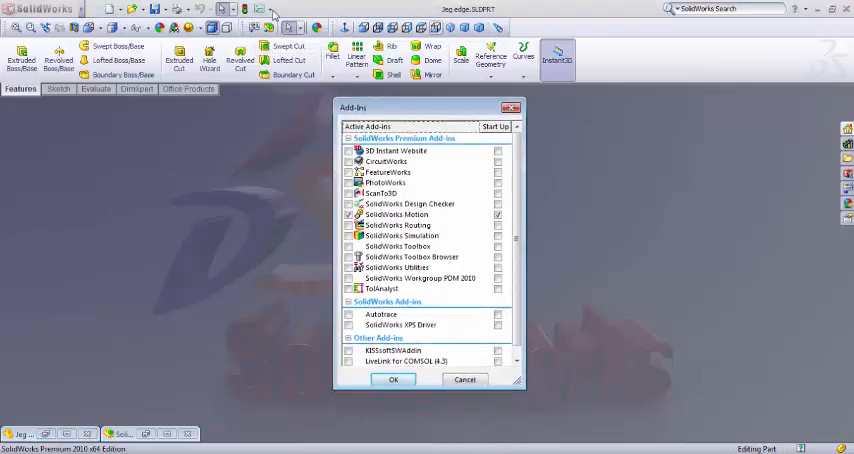
pyautogui.moveTo(397, 214)
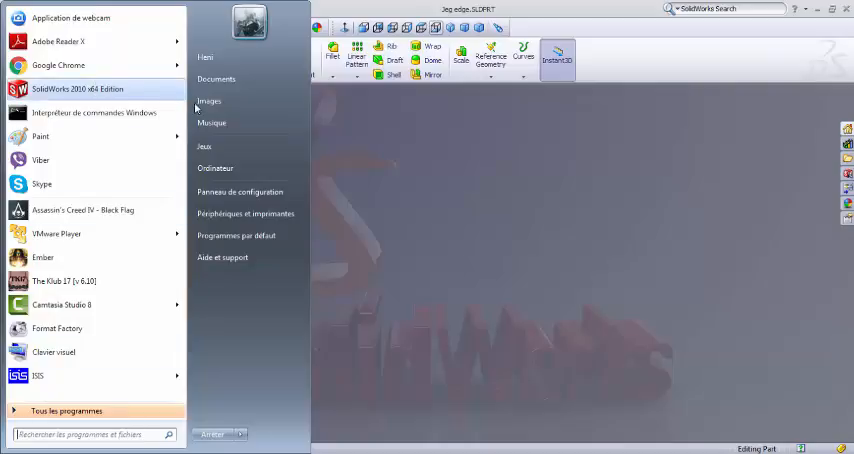
# Launch setup.exe from the user folder's installers > SolideWorks 64 biT folder
pyautogui.click(204, 57)
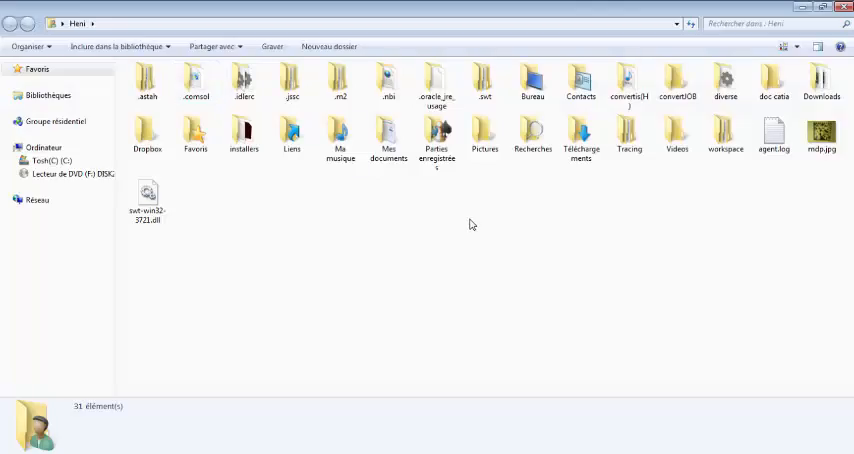
pyautogui.doubleClick(243, 135)
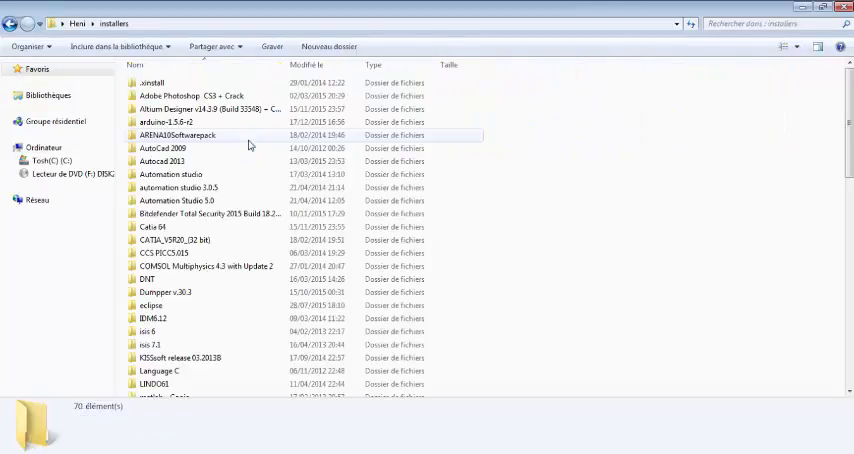
pyautogui.scroll(-3)
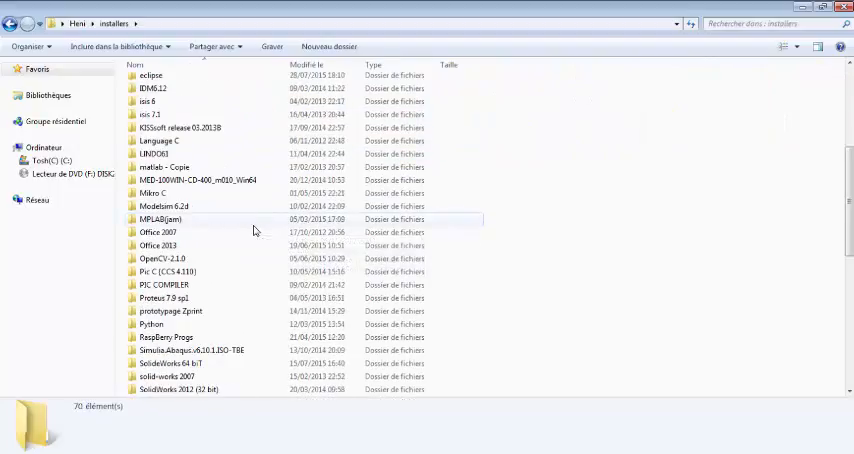
pyautogui.scroll(-3)
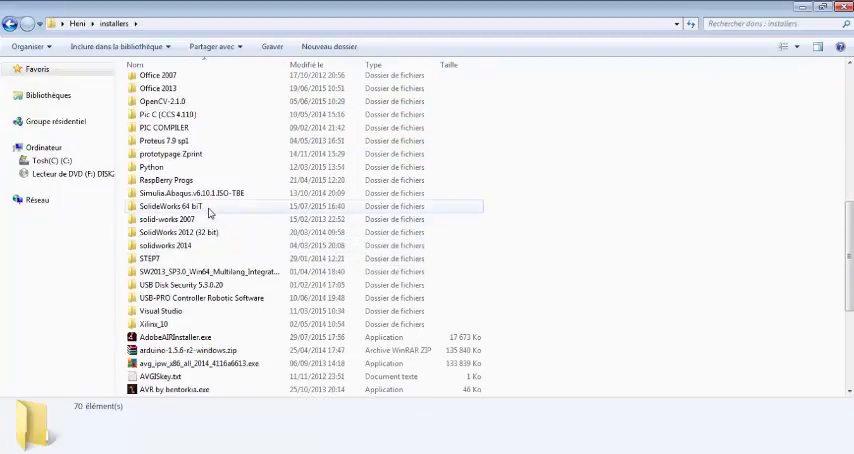
pyautogui.doubleClick(171, 206)
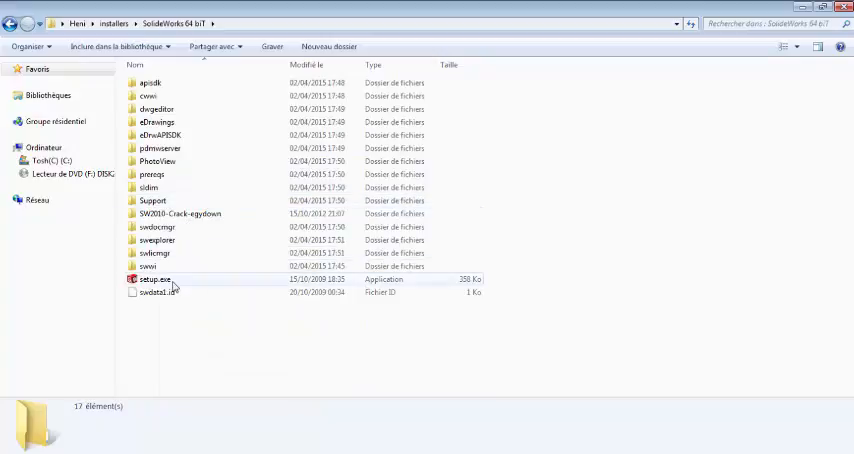
pyautogui.moveTo(171, 286)
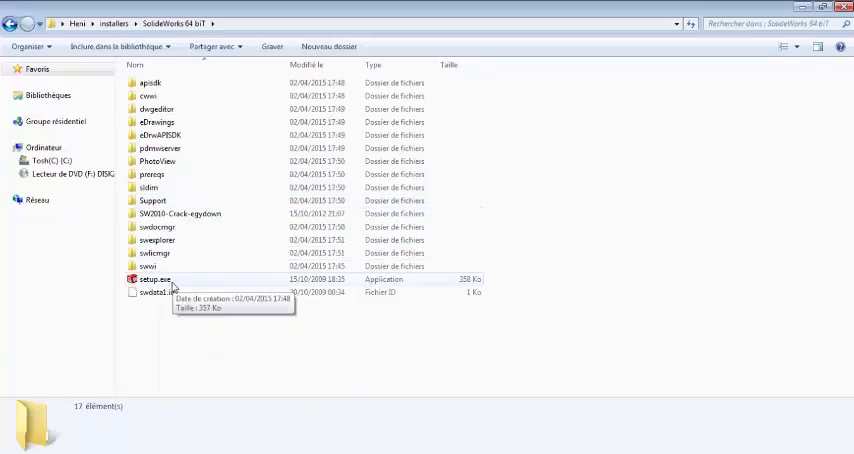
pyautogui.doubleClick(154, 279)
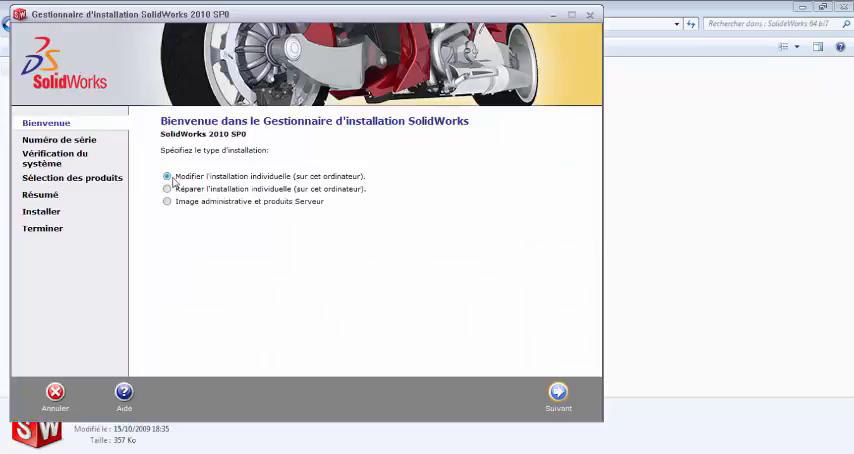
pyautogui.moveTo(378, 197)
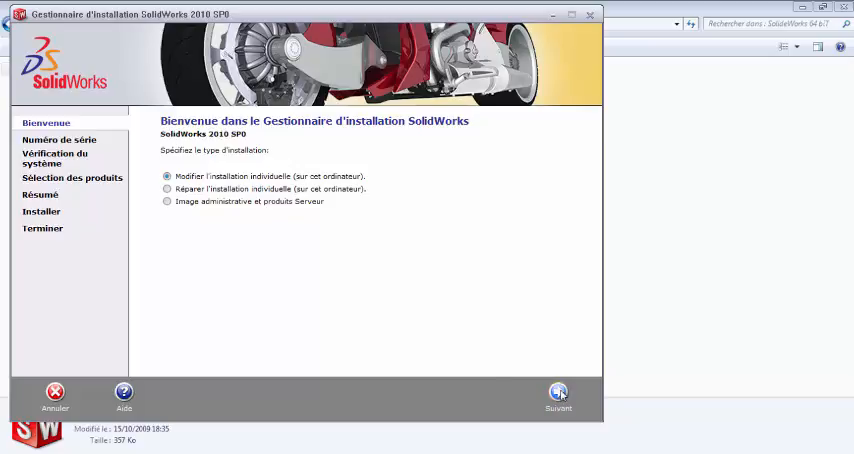
# Advance to the serial-number page and select the SolidWorks Motion serial field
pyautogui.click(558, 392)
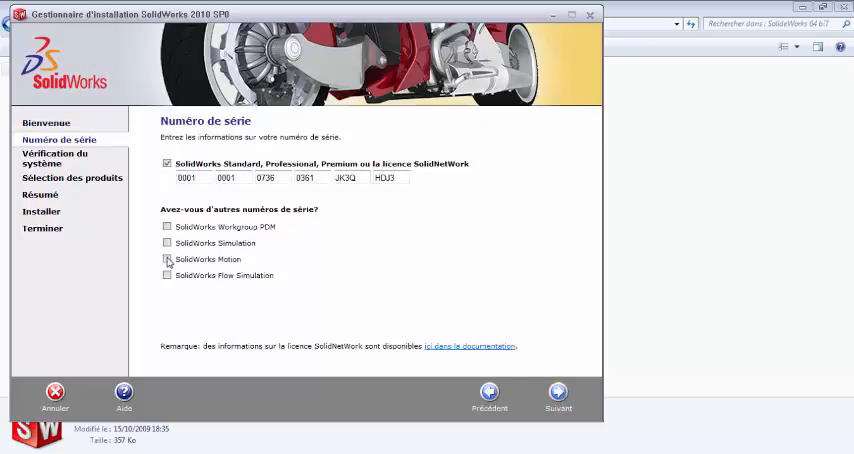
pyautogui.click(166, 259)
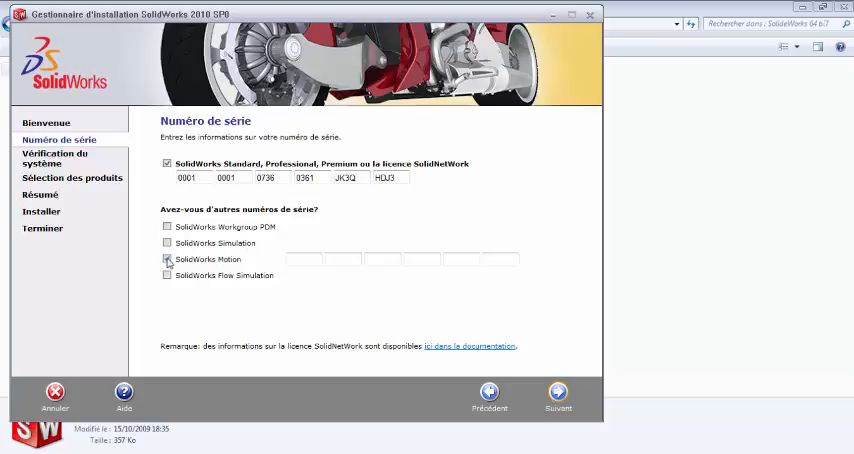
pyautogui.click(166, 259)
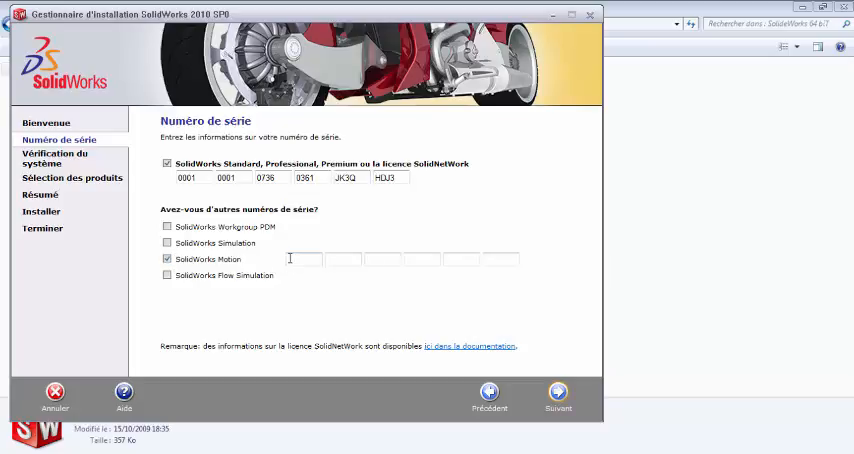
pyautogui.moveTo(335, 158)
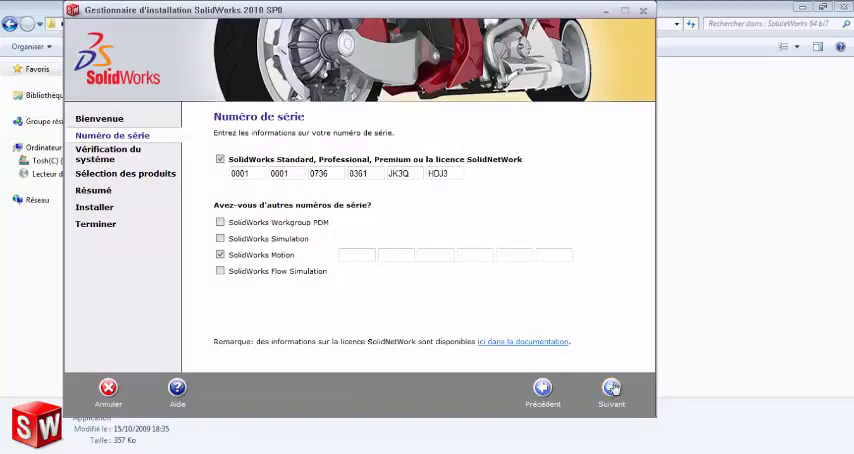
pyautogui.moveTo(611, 390)
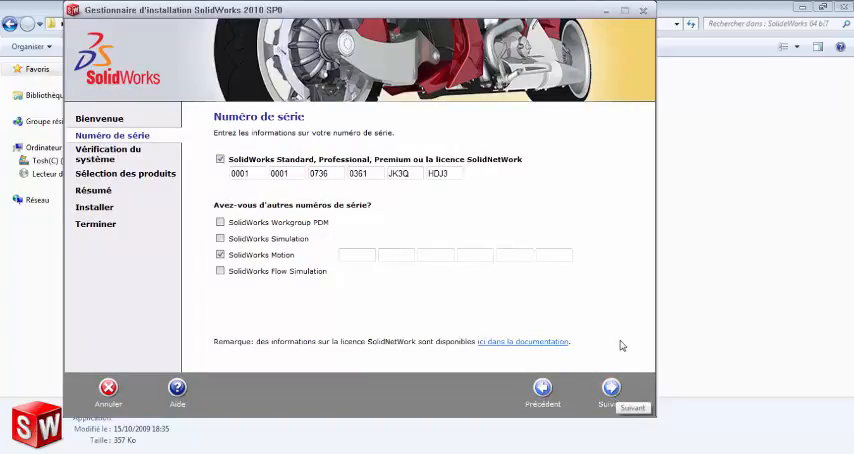
pyautogui.moveTo(575, 321)
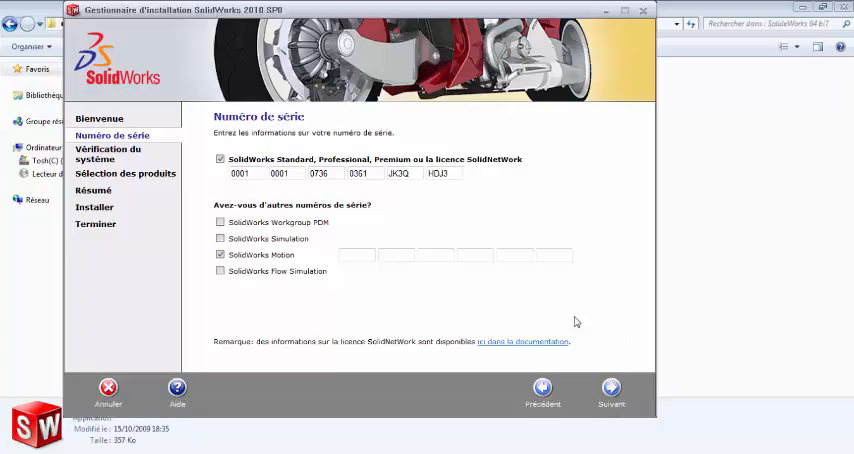
pyautogui.moveTo(270, 358)
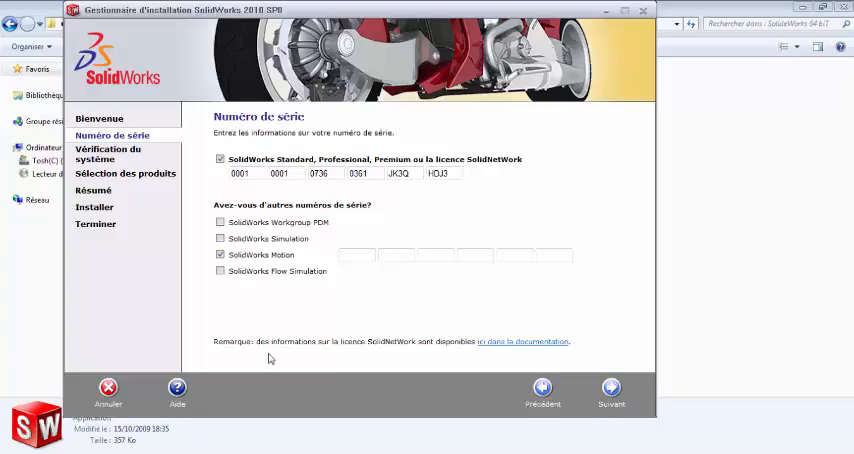
pyautogui.moveTo(108, 390)
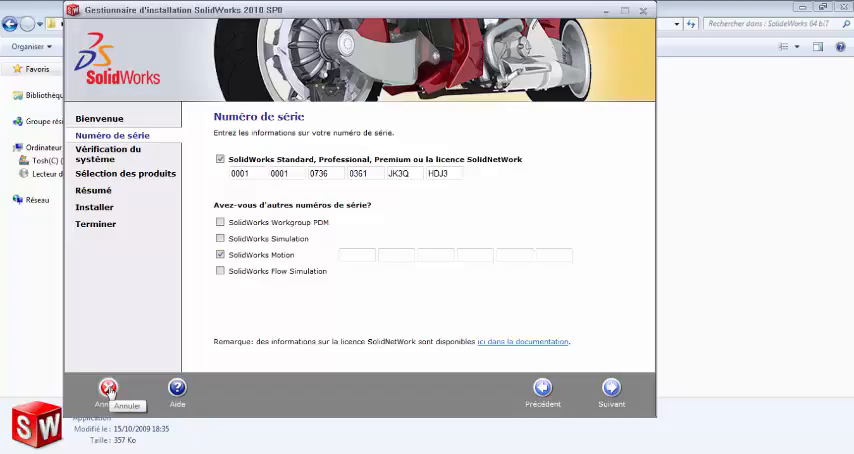
# Cancel the installation wizard and confirm quitting with Oui
pyautogui.click(108, 388)
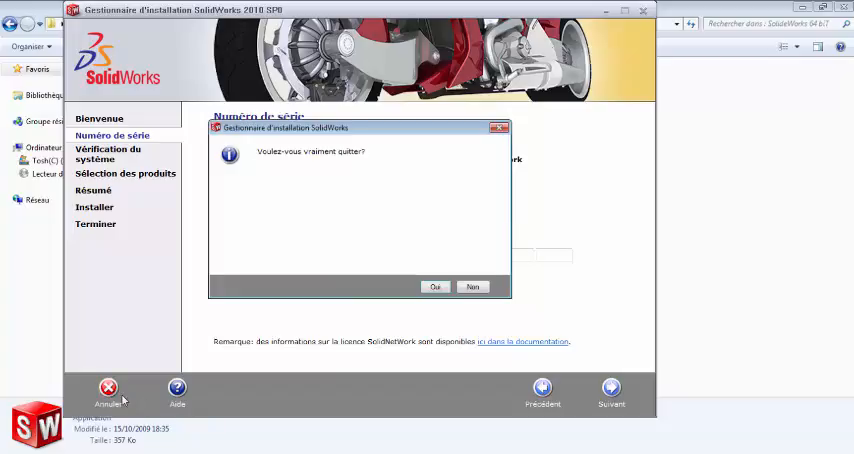
pyautogui.click(435, 287)
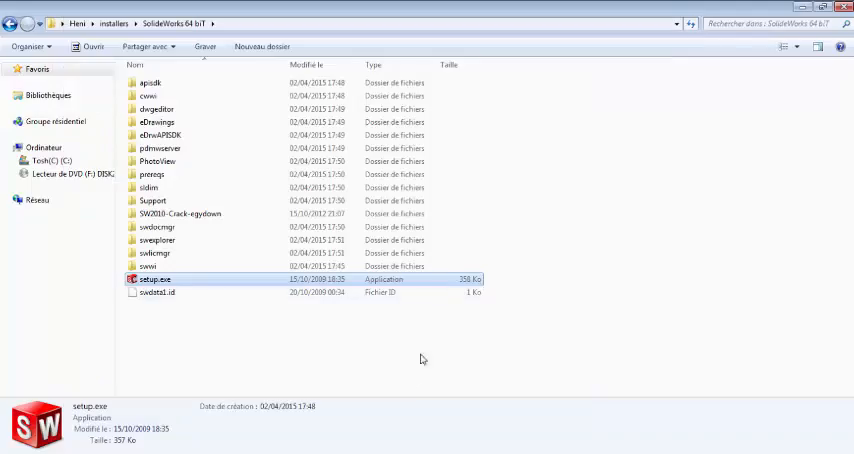
pyautogui.doubleClick(153, 279)
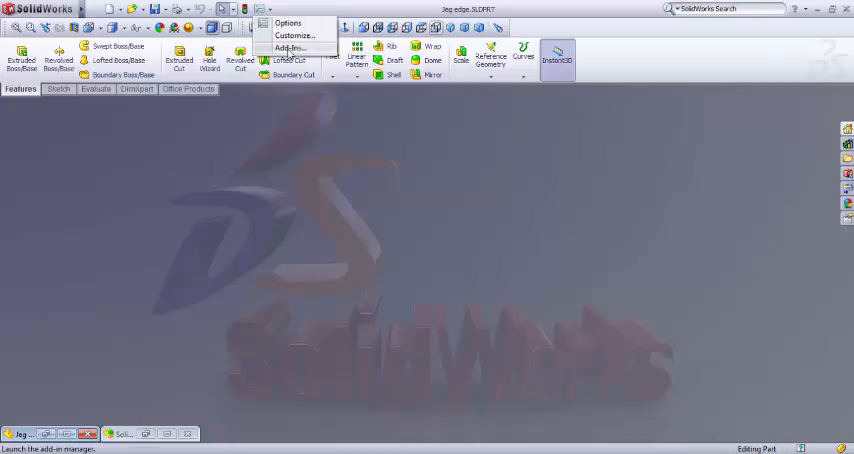
# Tick SolidWorks Motion under Active and Start Up in Add-Ins, then confirm with OK
pyautogui.click(289, 48)
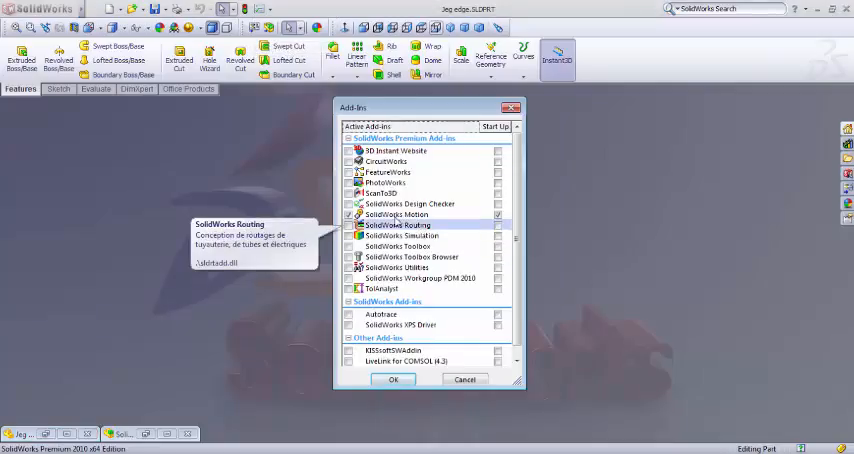
pyautogui.moveTo(397, 214)
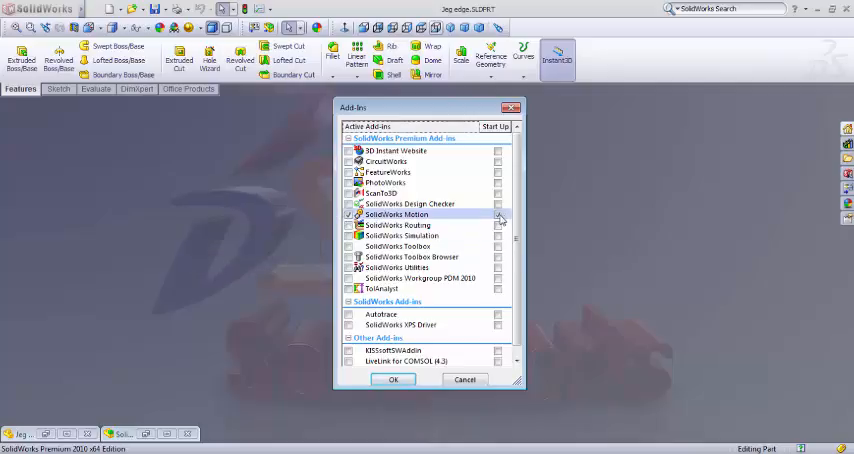
pyautogui.click(498, 215)
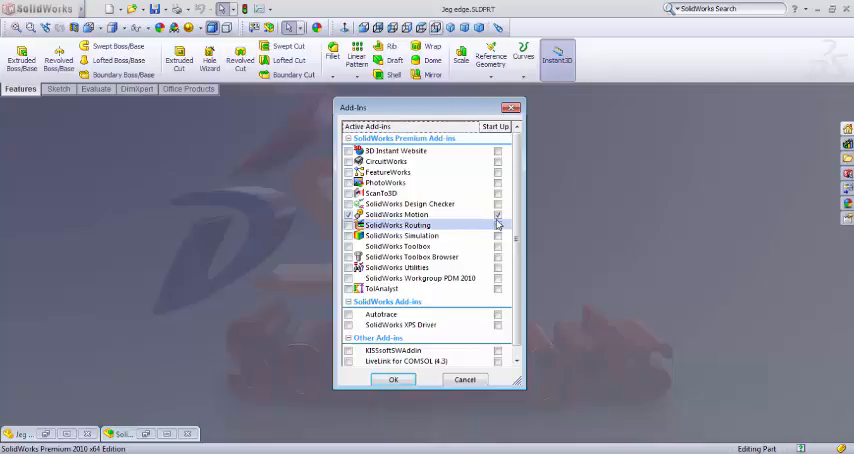
pyautogui.click(497, 215)
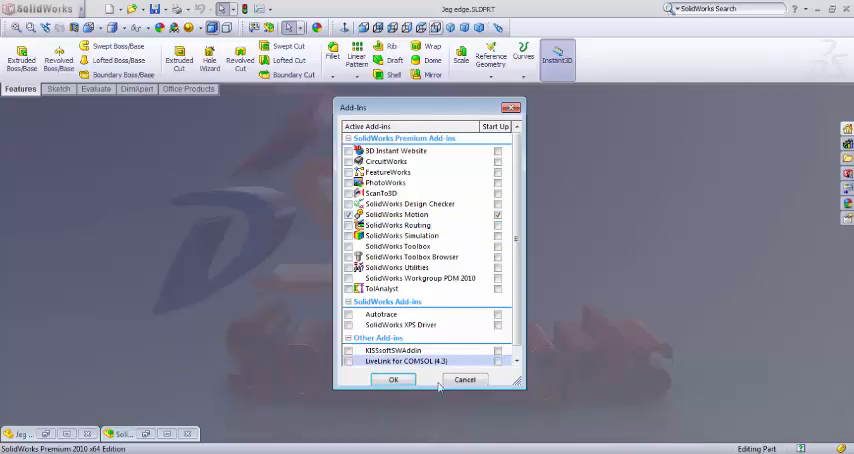
pyautogui.click(393, 380)
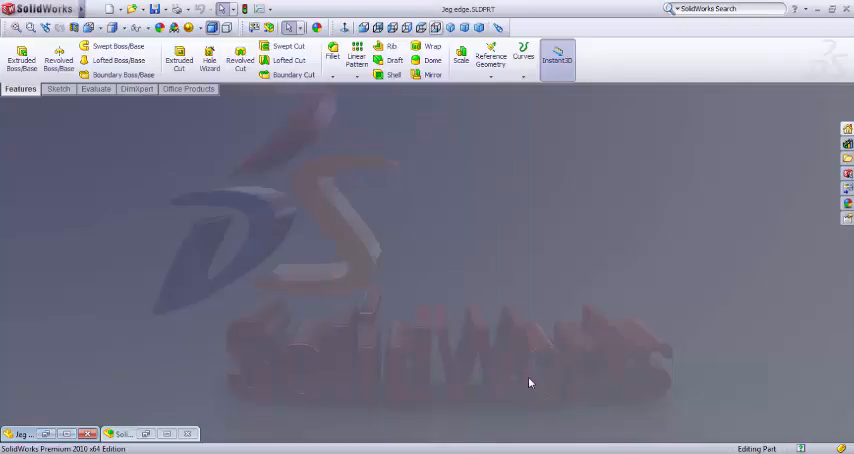